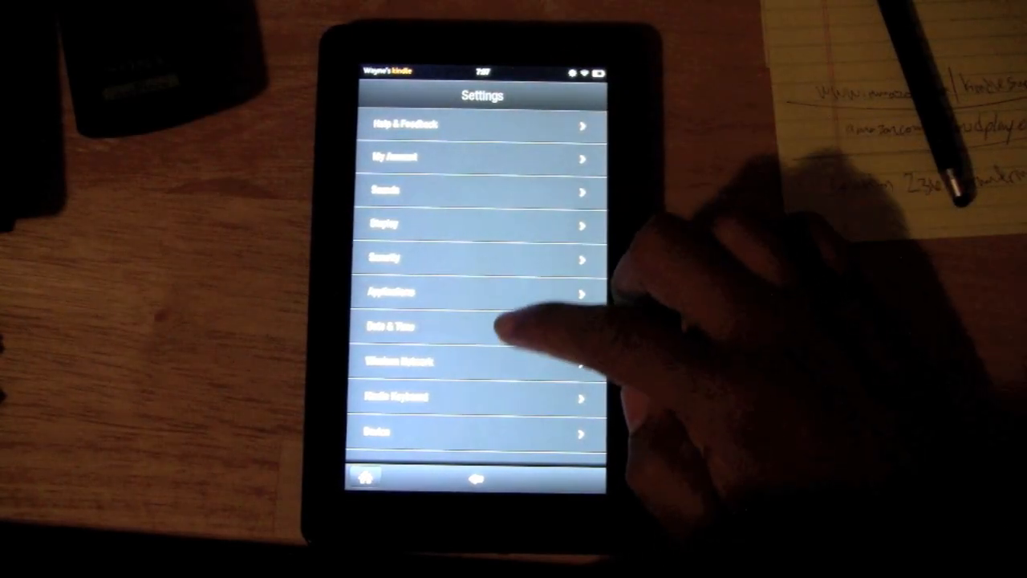
# Under Security, switch Lock Screen Password to On and open its password entry form
pyautogui.click(385, 257)
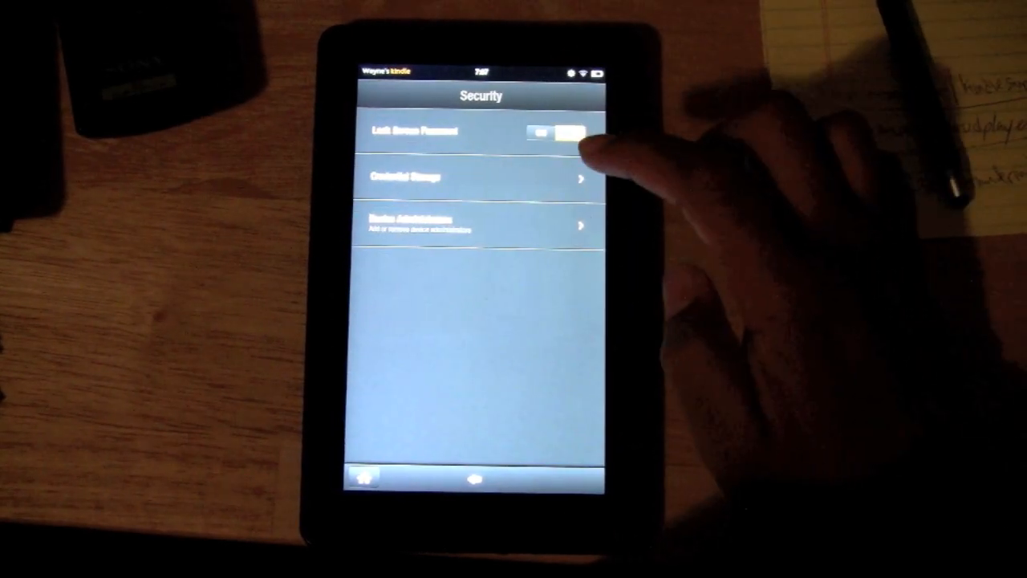
pyautogui.click(557, 132)
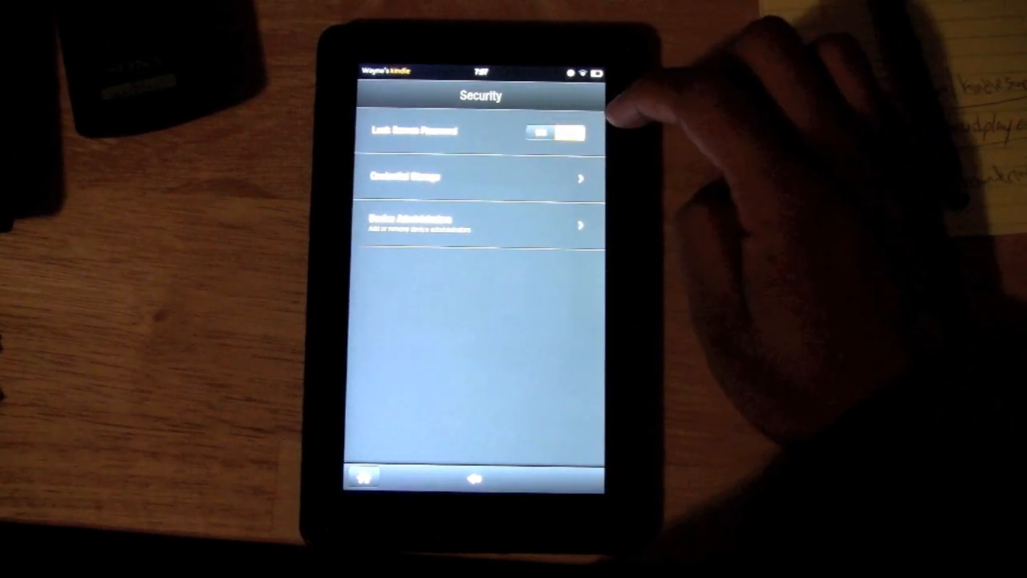
pyautogui.click(554, 132)
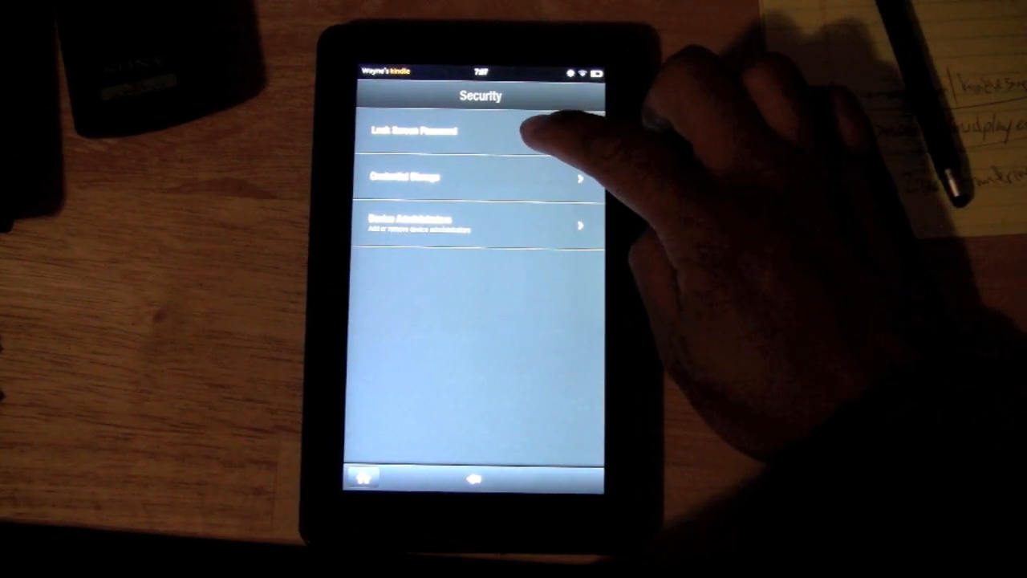
pyautogui.click(415, 131)
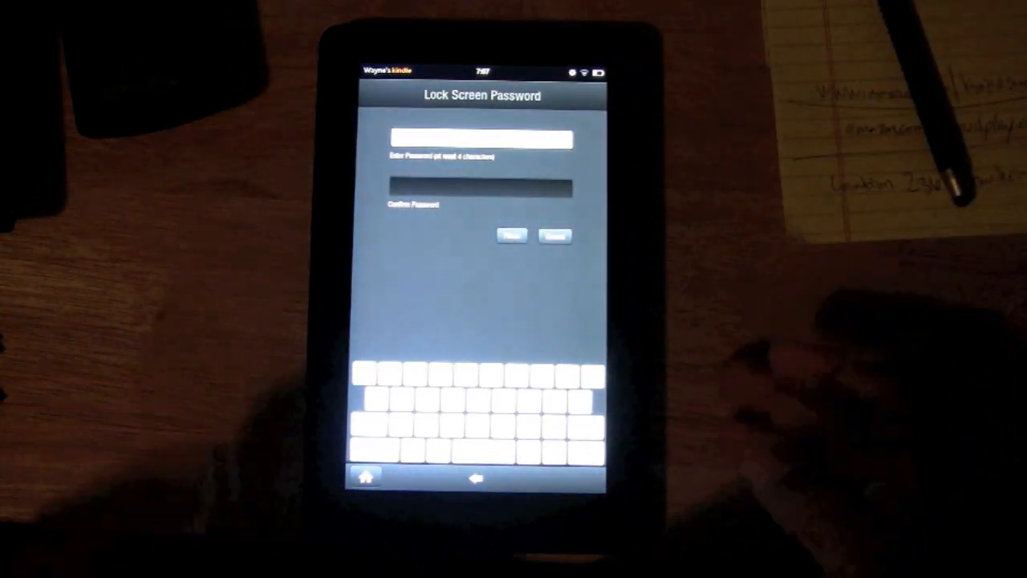